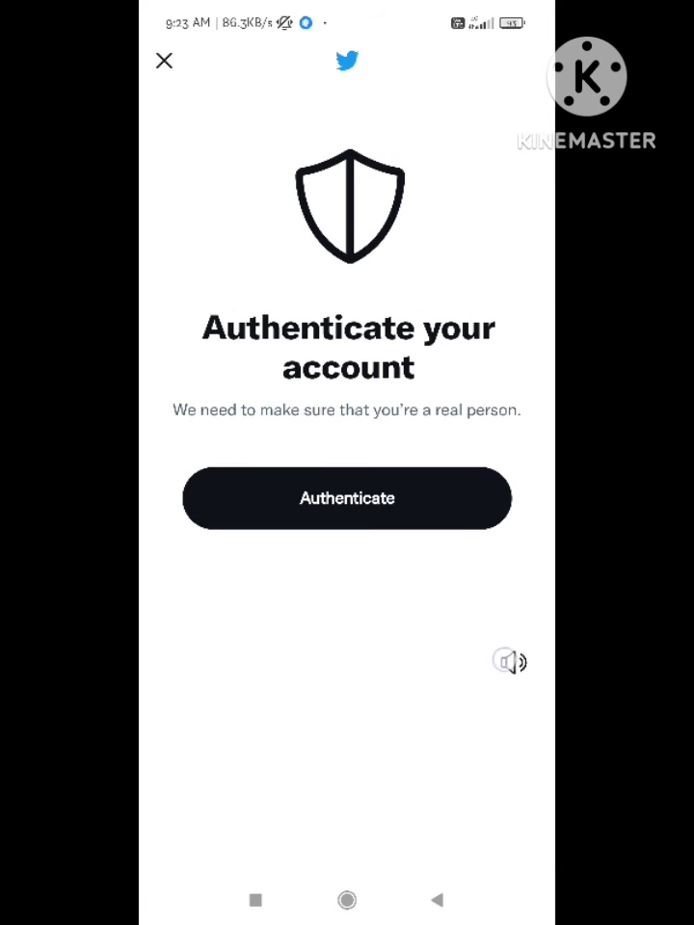
- Start the Twitter account authentication so the picture puzzle challenge loads
left_click(347, 497)
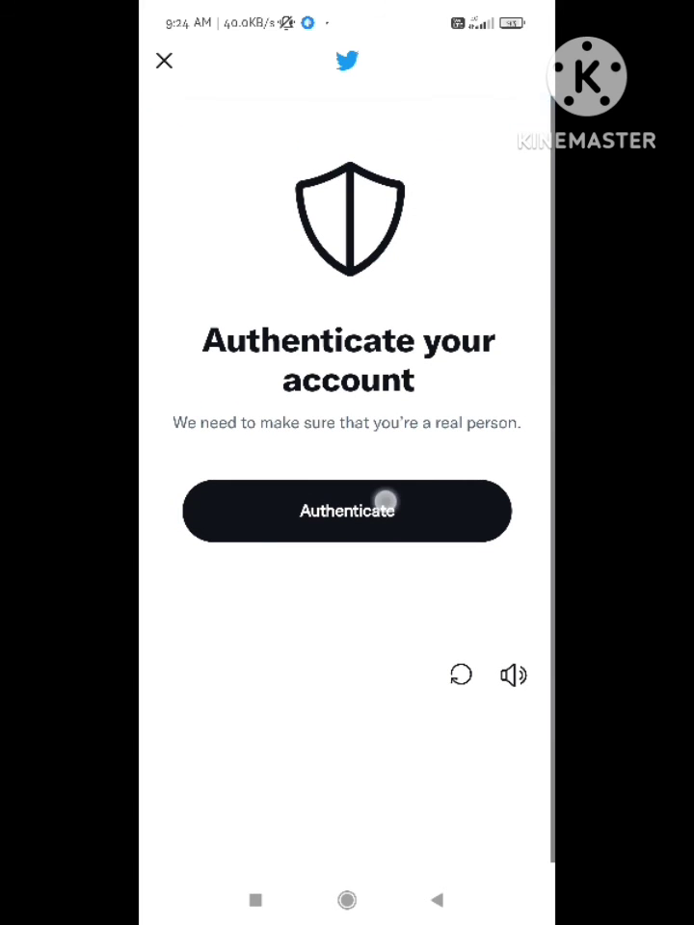
left_click(346, 513)
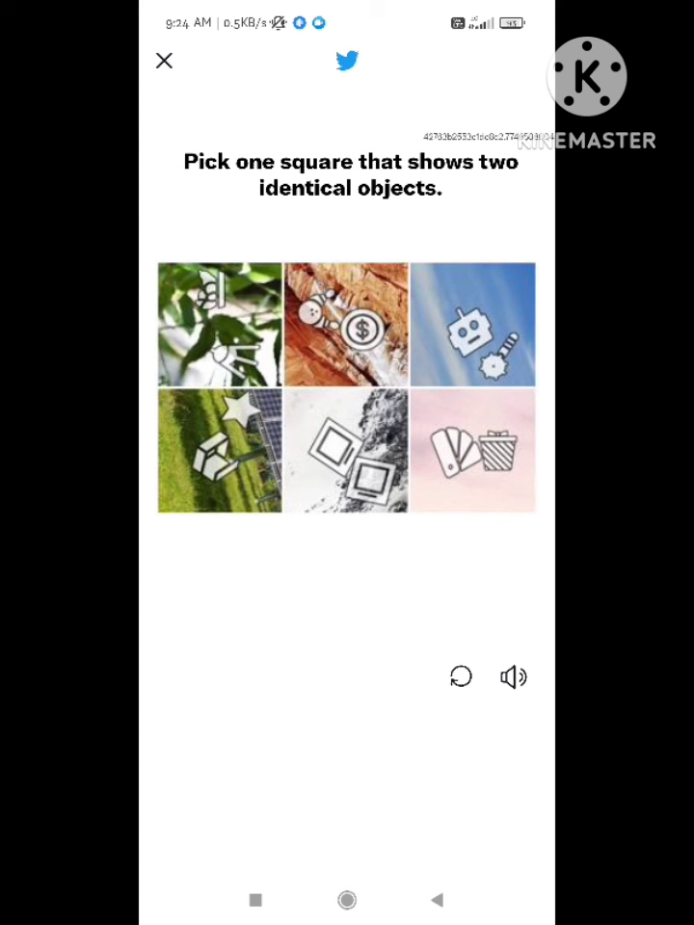
- Pick the square with two identical frames, submit it, and focus the verification code field
left_click(345, 451)
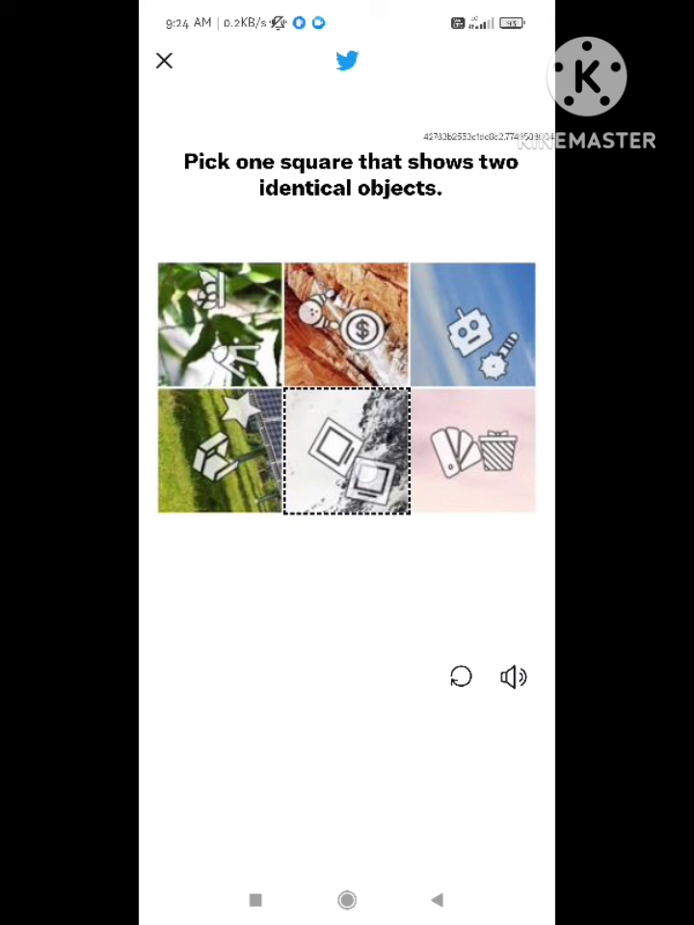
left_click(343, 455)
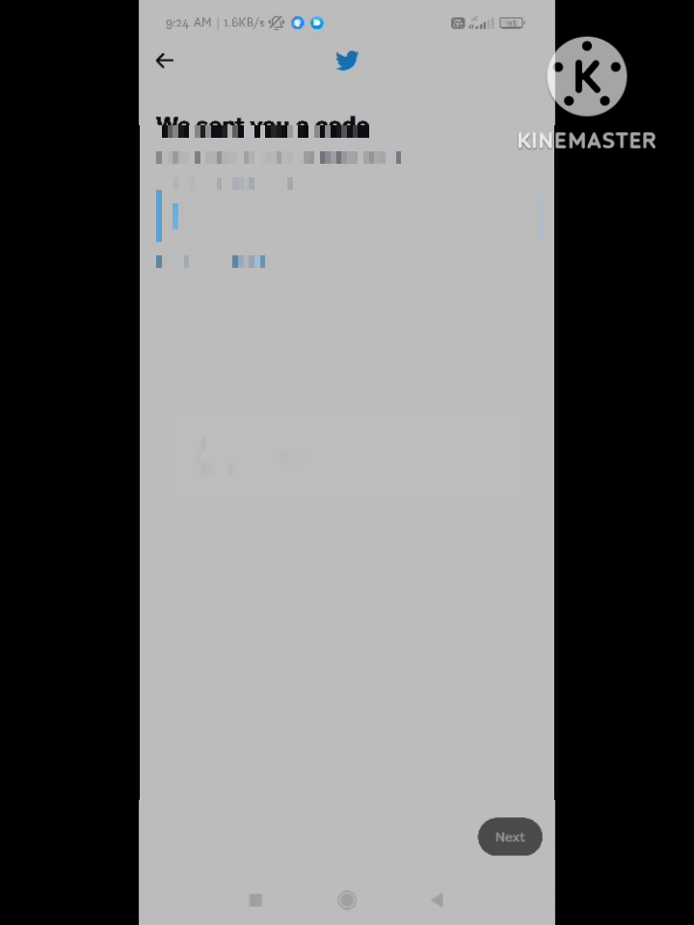
left_click(174, 216)
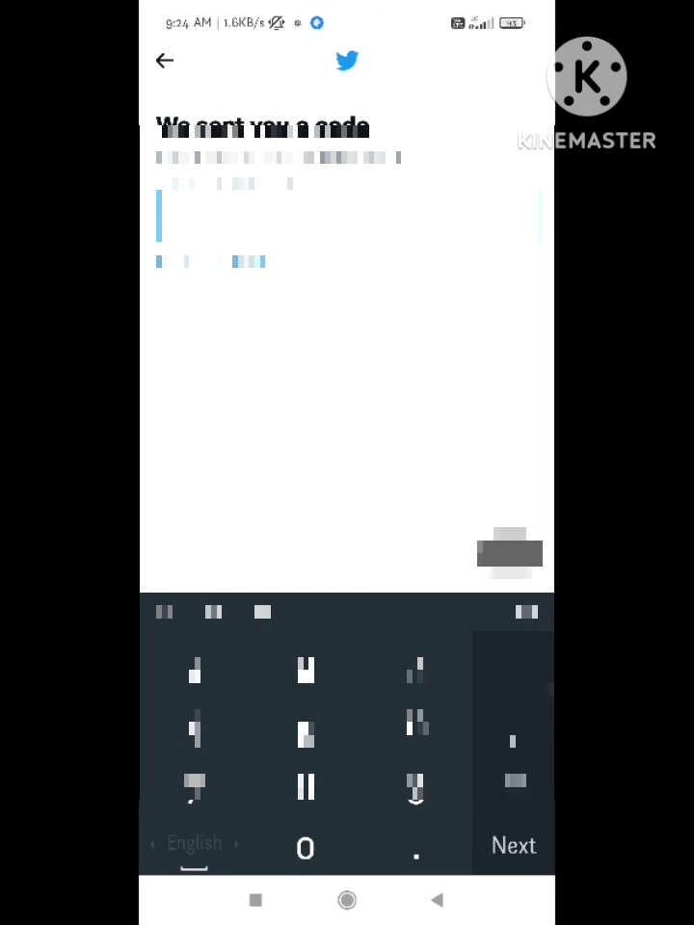